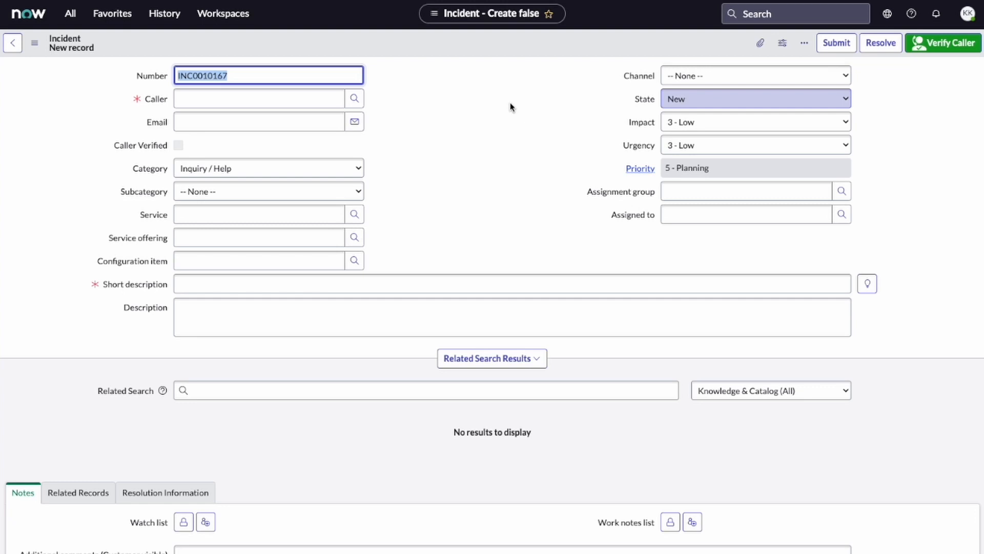
click(259, 99)
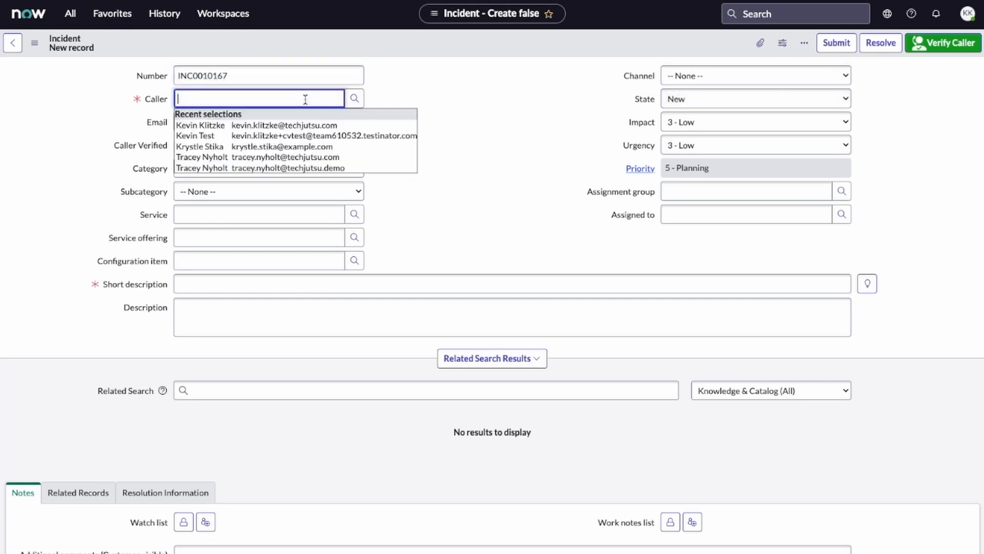
text(Tracey N)
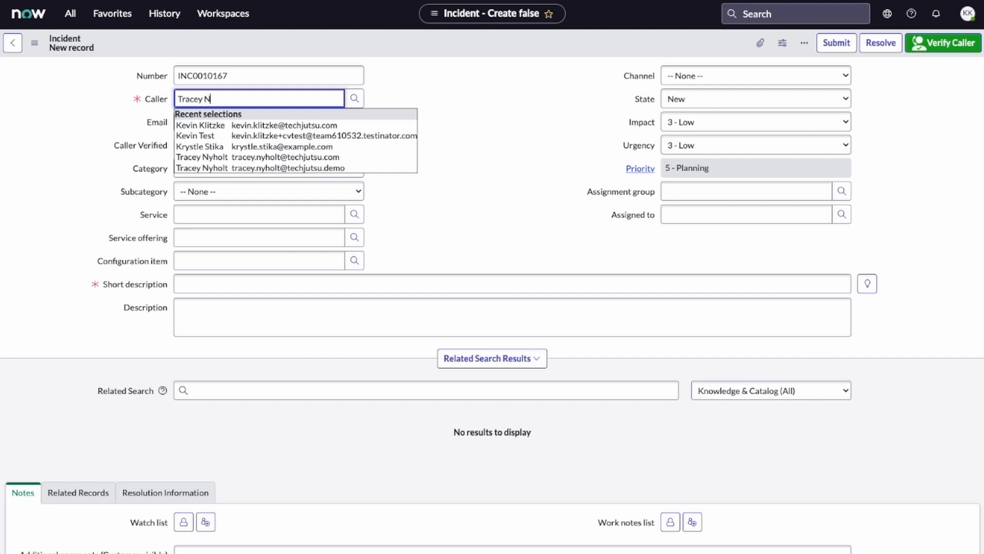
text(yholt)
click(513, 284)
text(P)
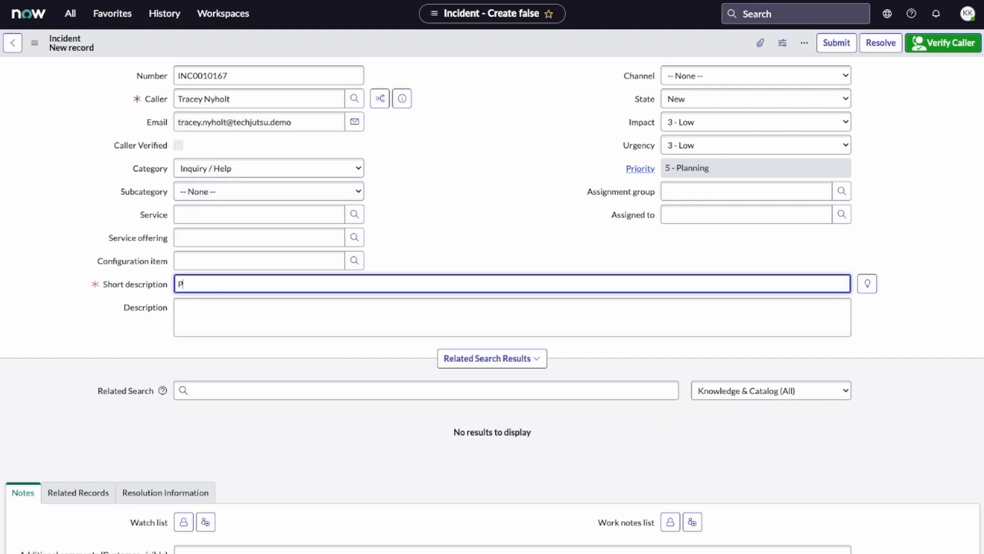
text(assword reset help neede)
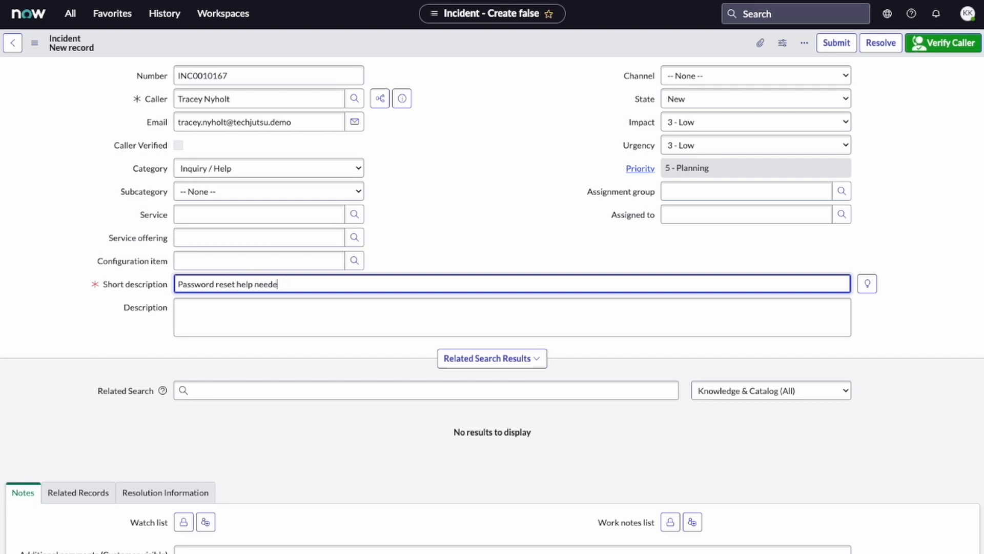
text(Kevin)
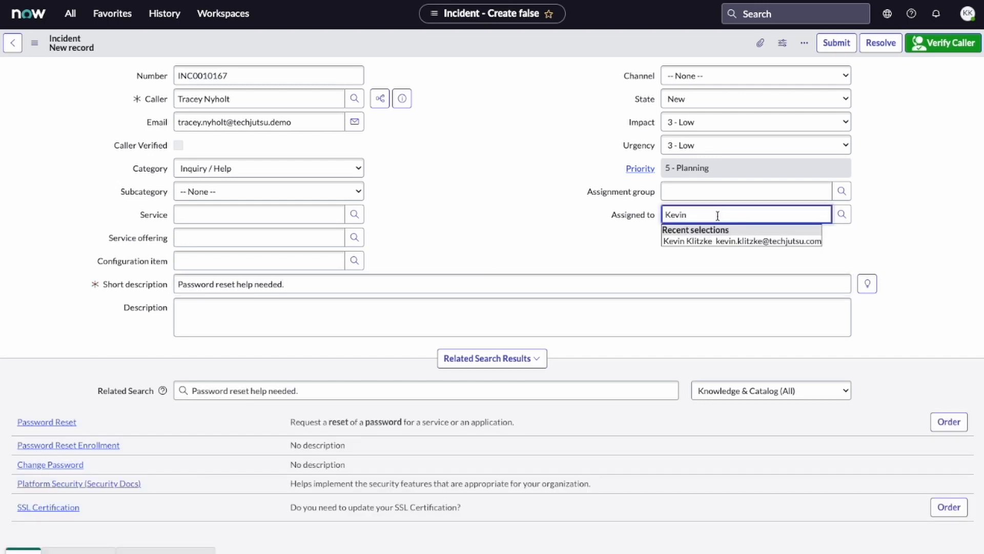
click(741, 240)
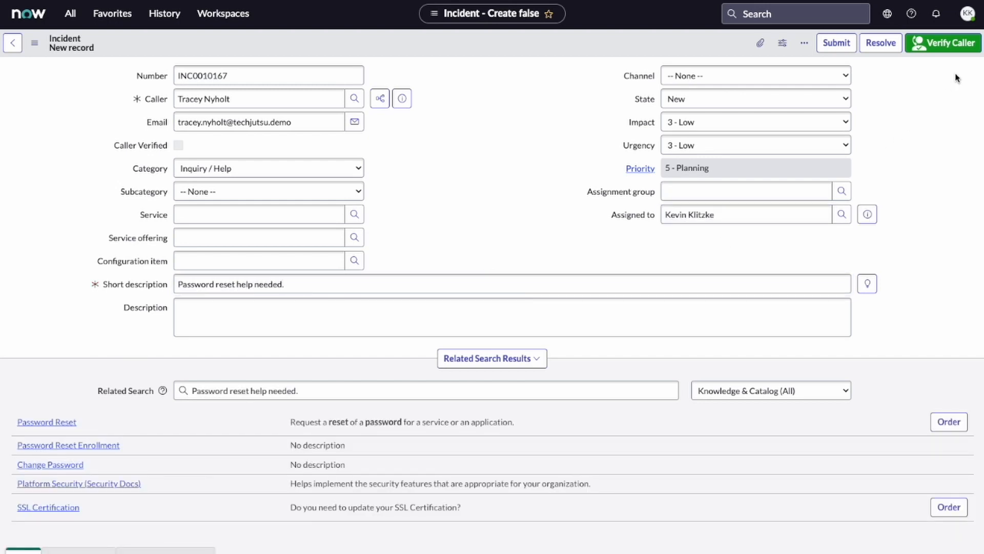
mouse_move(954, 49)
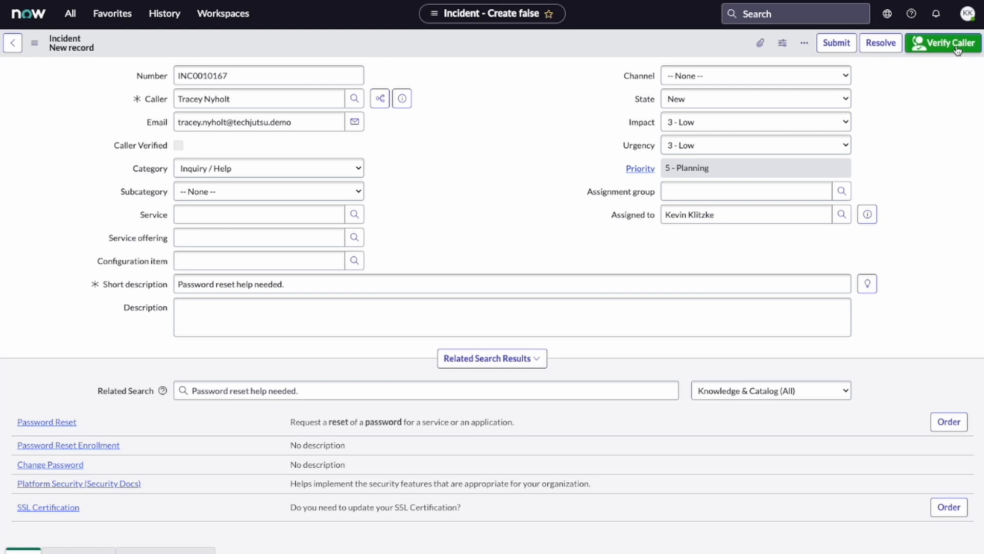
click(945, 43)
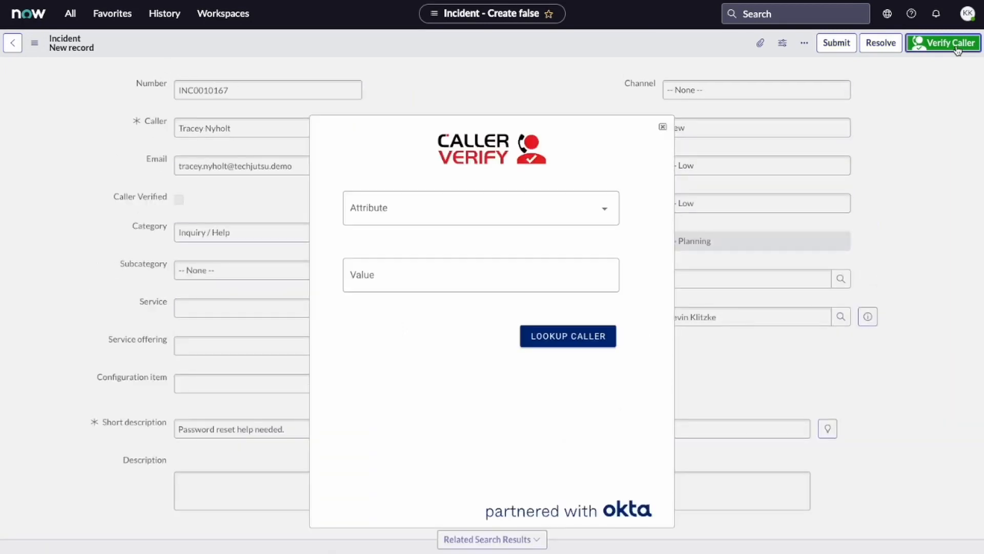
click(567, 336)
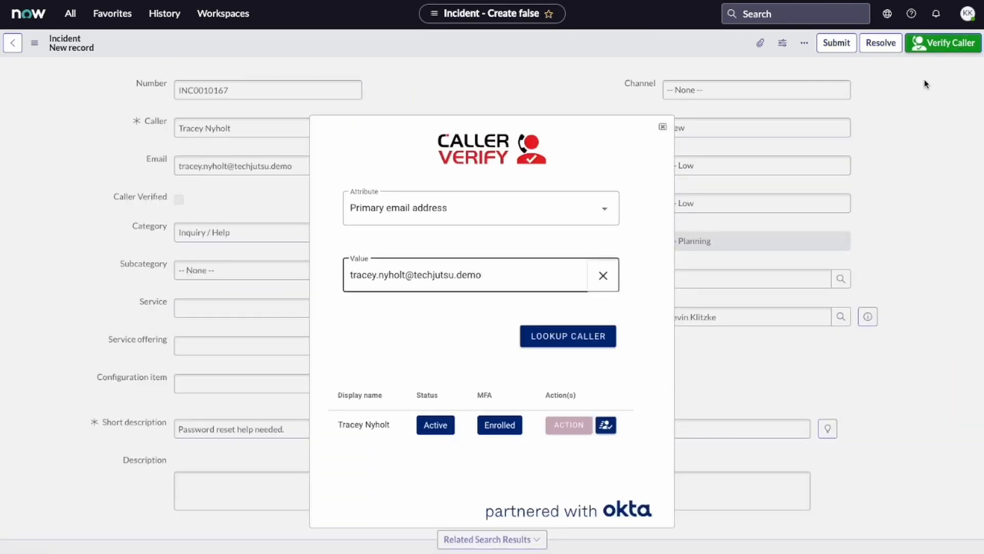
mouse_move(800, 228)
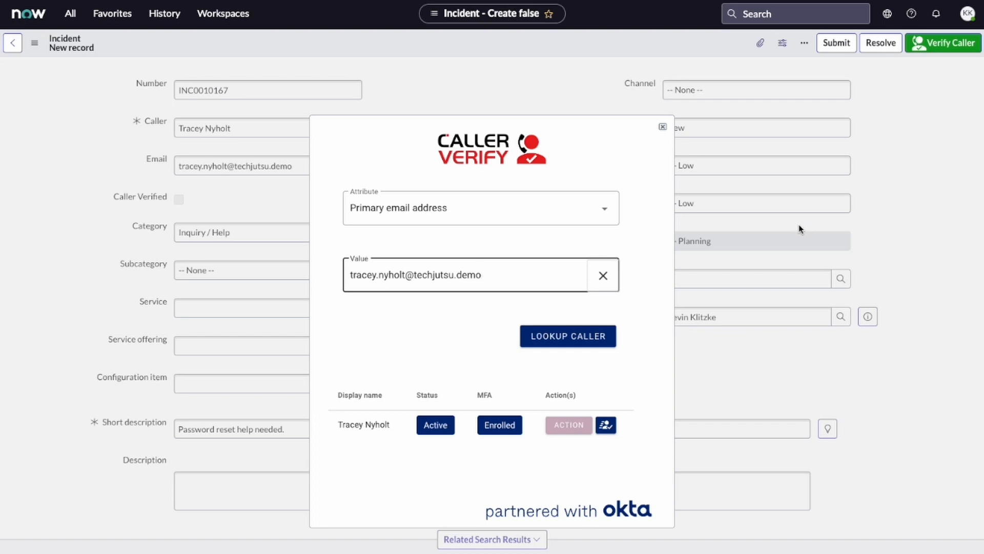
mouse_move(725, 319)
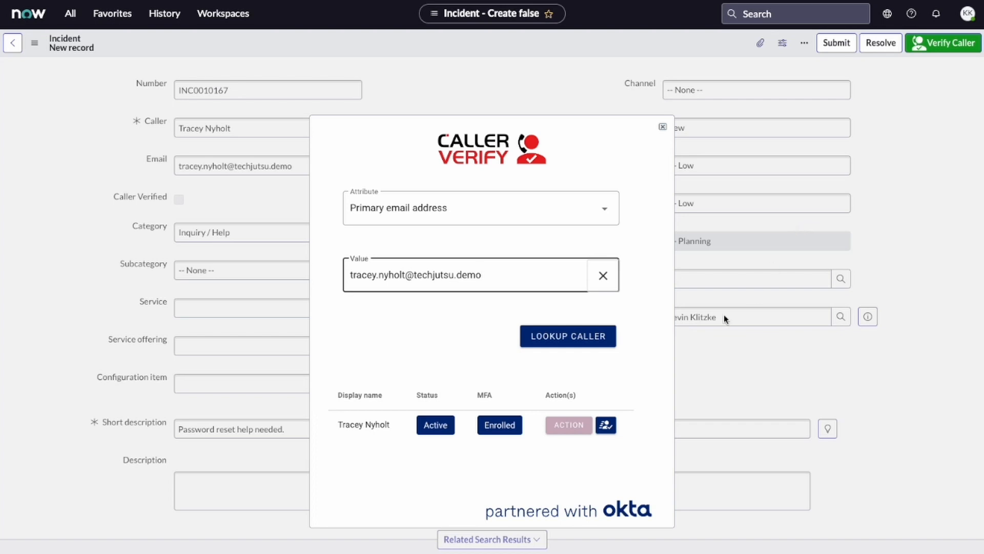
mouse_move(643, 438)
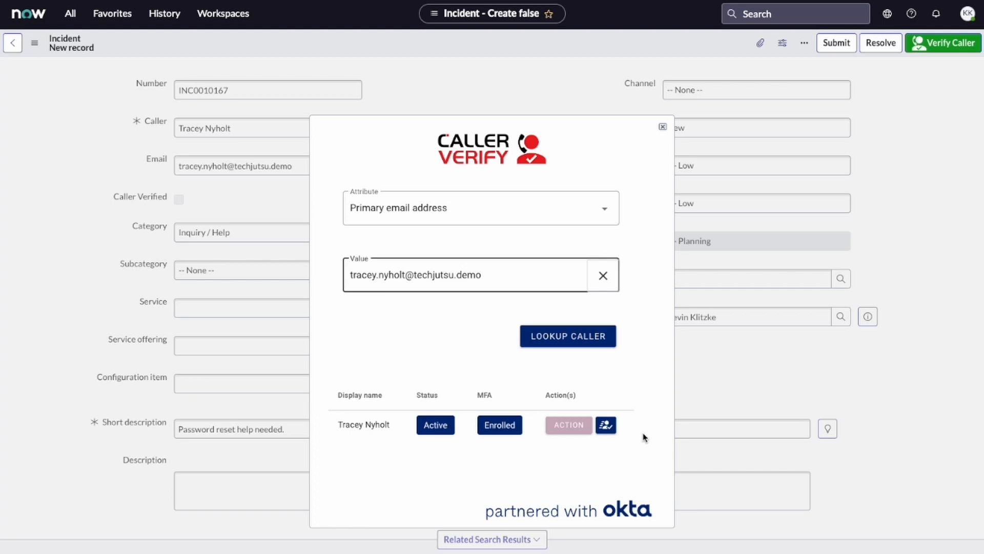
mouse_move(631, 448)
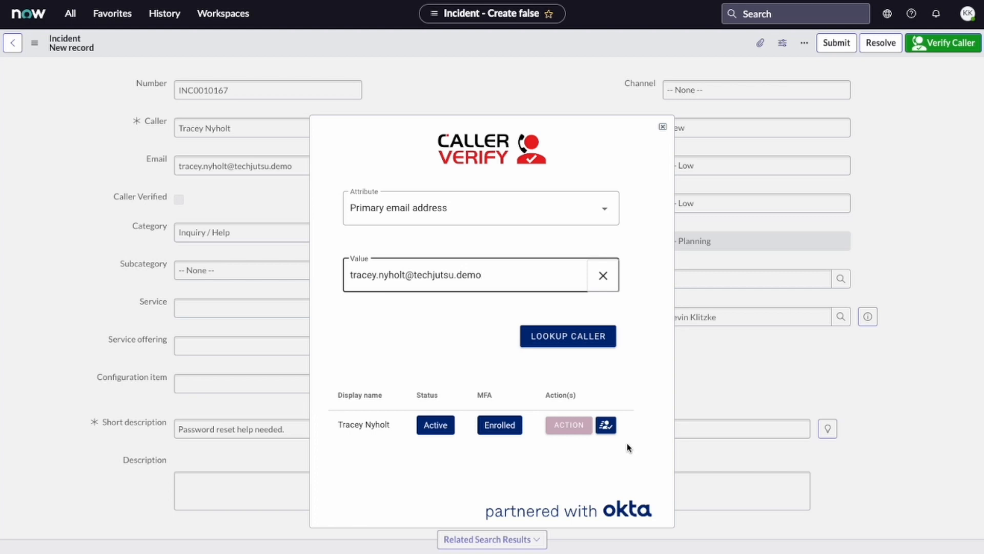
click(567, 424)
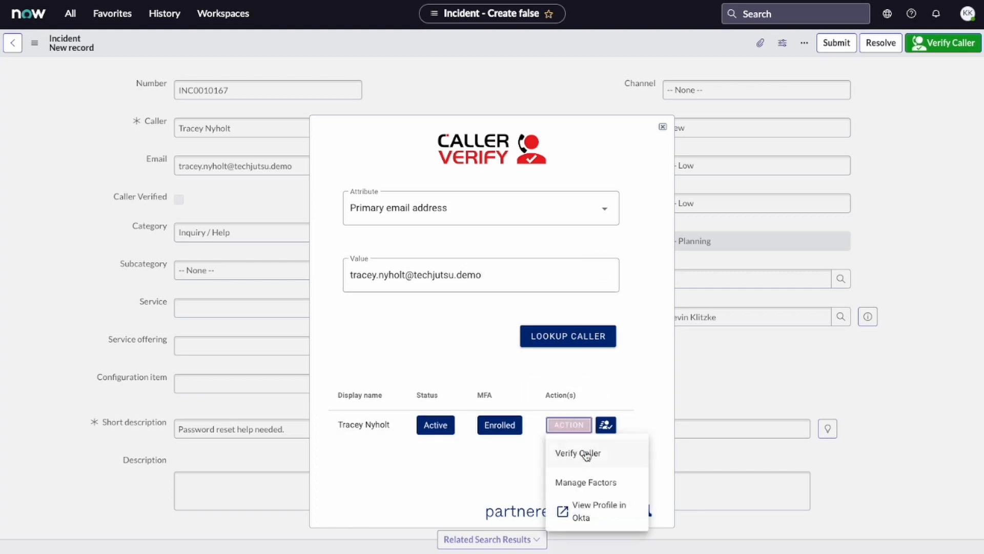
click(577, 452)
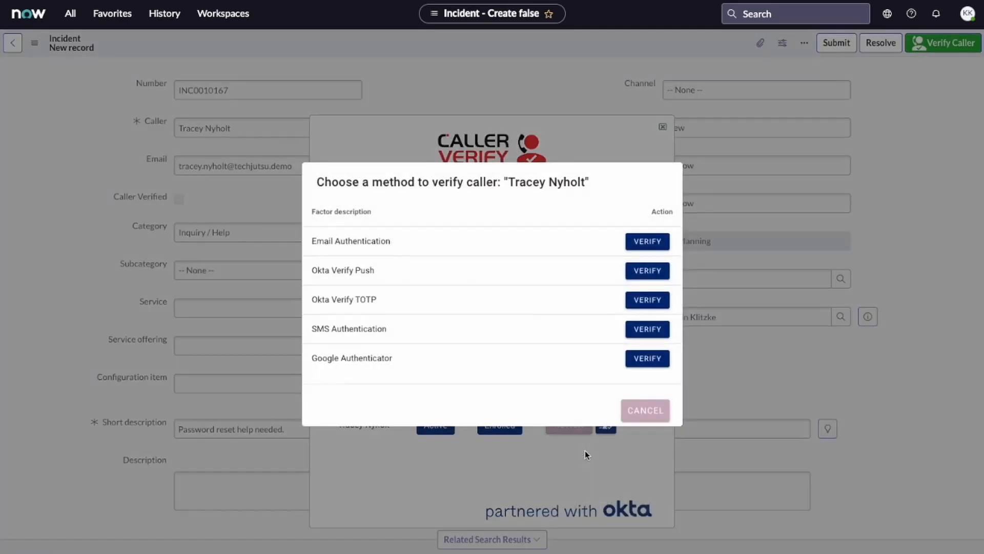
mouse_move(538, 239)
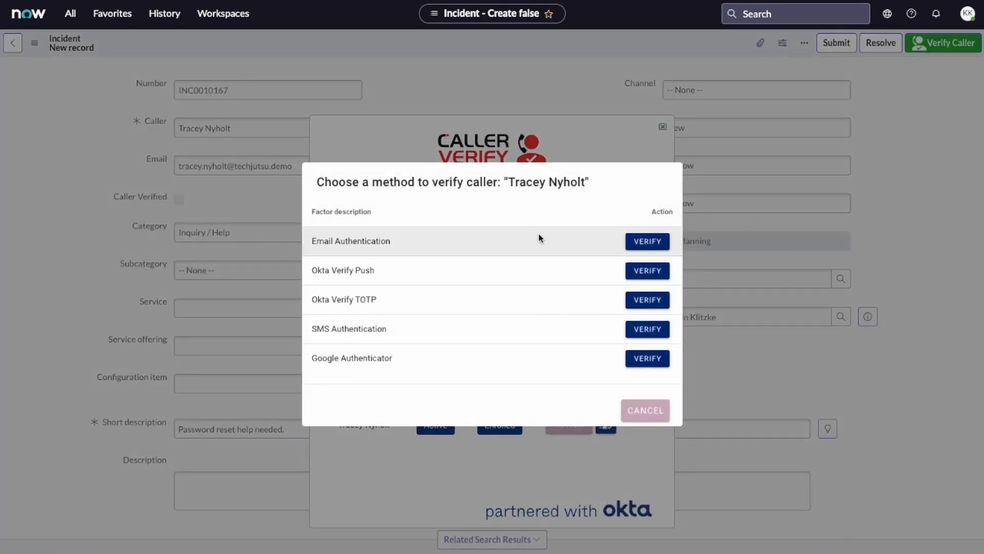
mouse_move(506, 364)
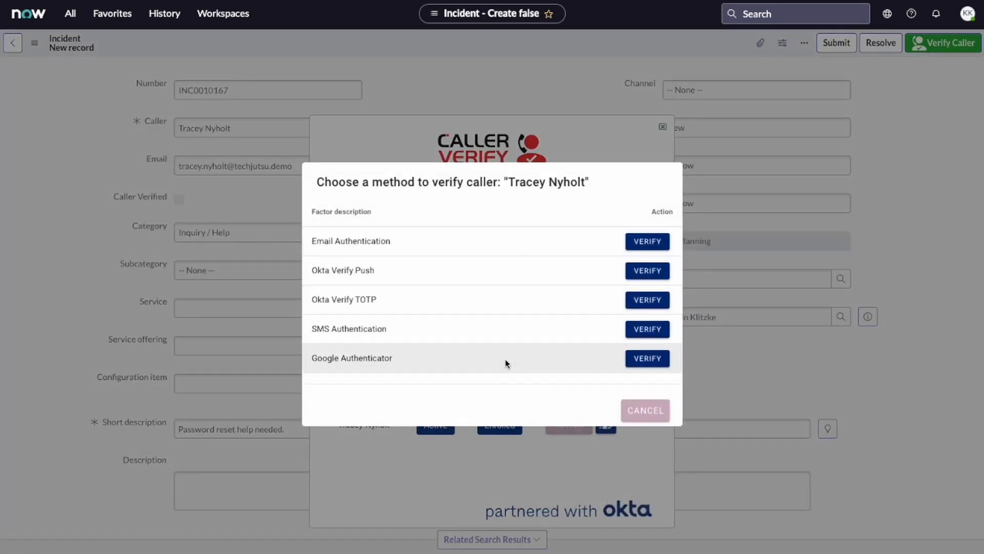
mouse_move(555, 355)
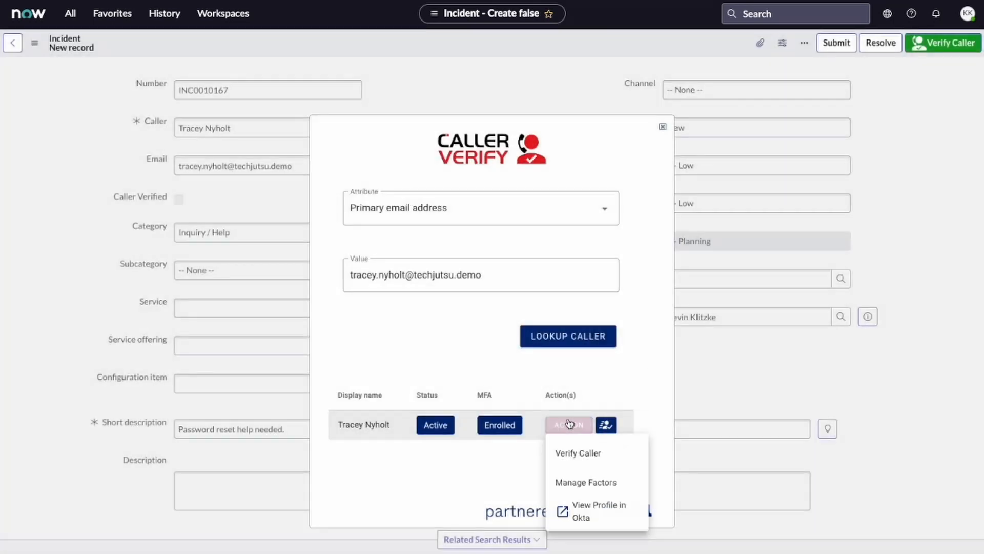
click(586, 482)
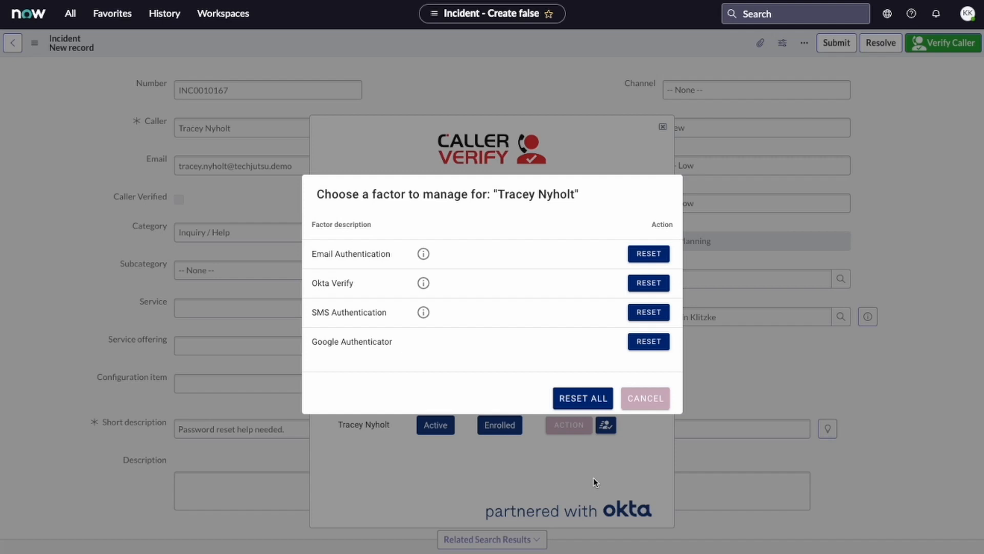
mouse_move(645, 398)
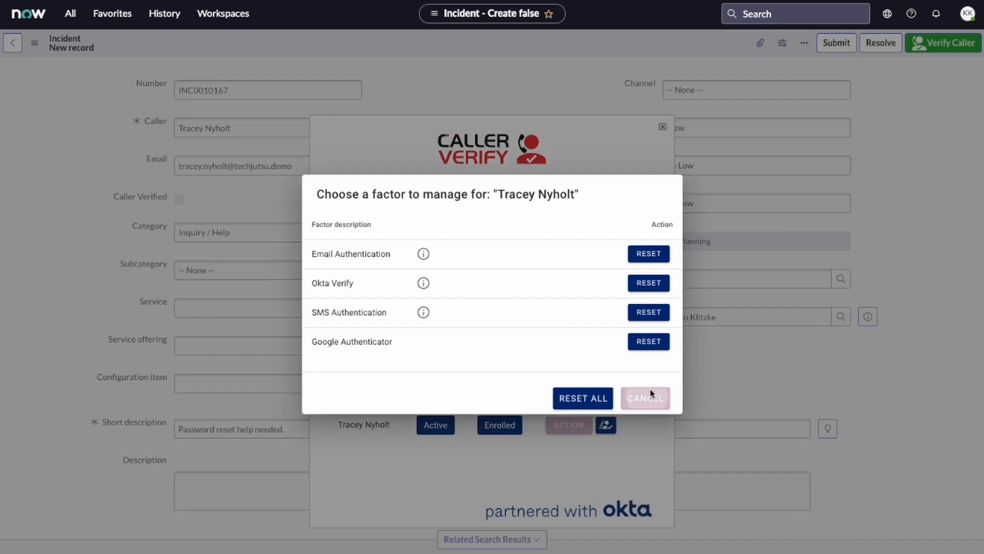
click(645, 398)
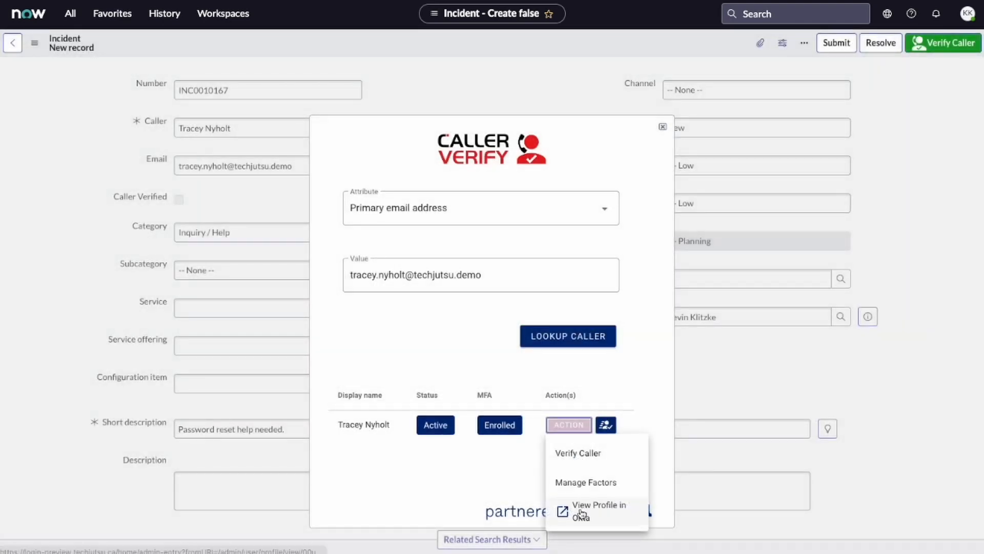
click(598, 510)
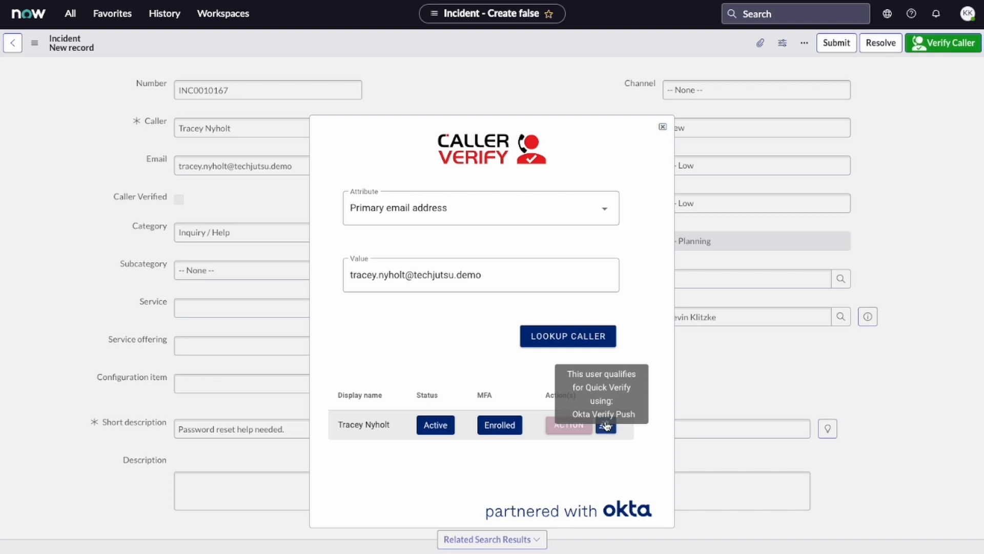
Send an Okta Verify push to Tracey, submit the incident after approval, and reopen INC0010167.
click(605, 424)
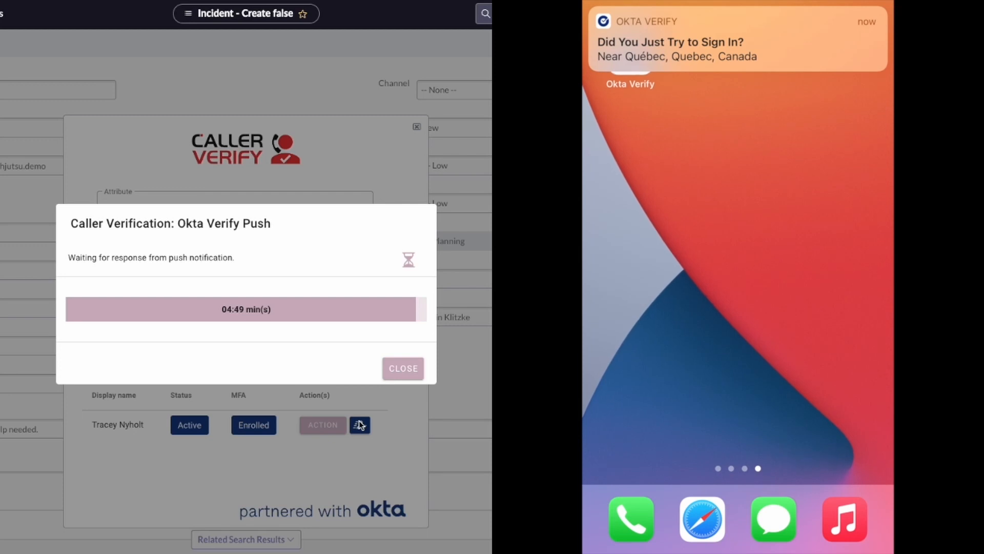
click(737, 38)
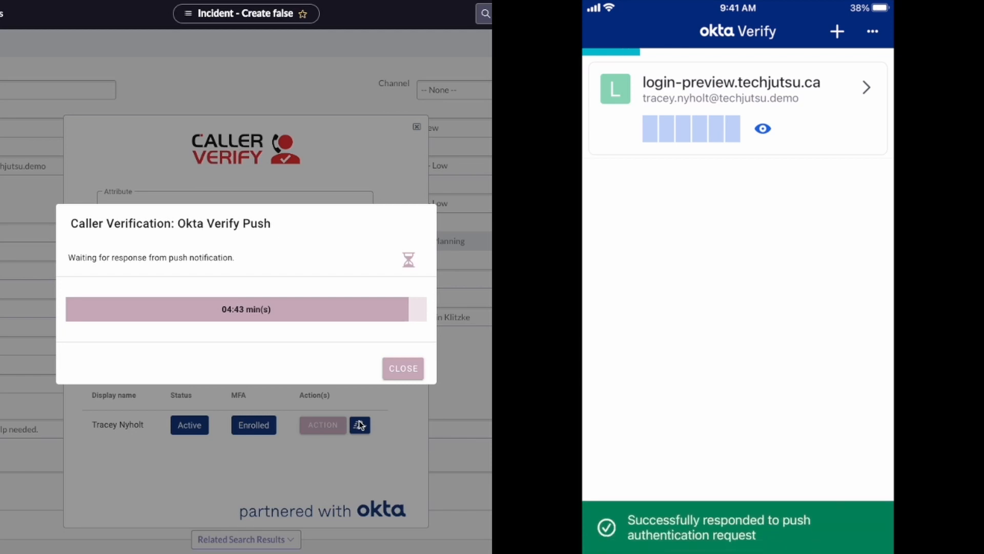
click(402, 368)
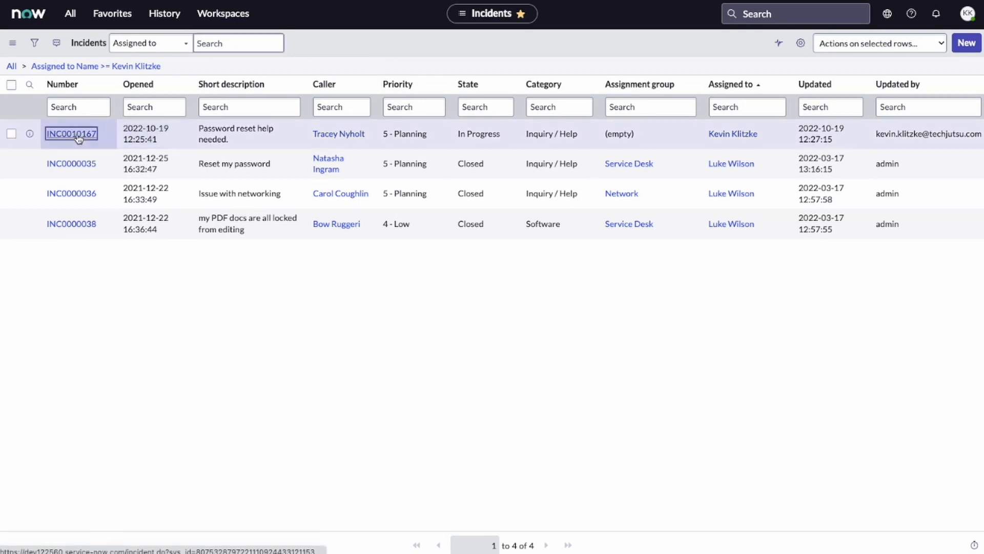
click(70, 133)
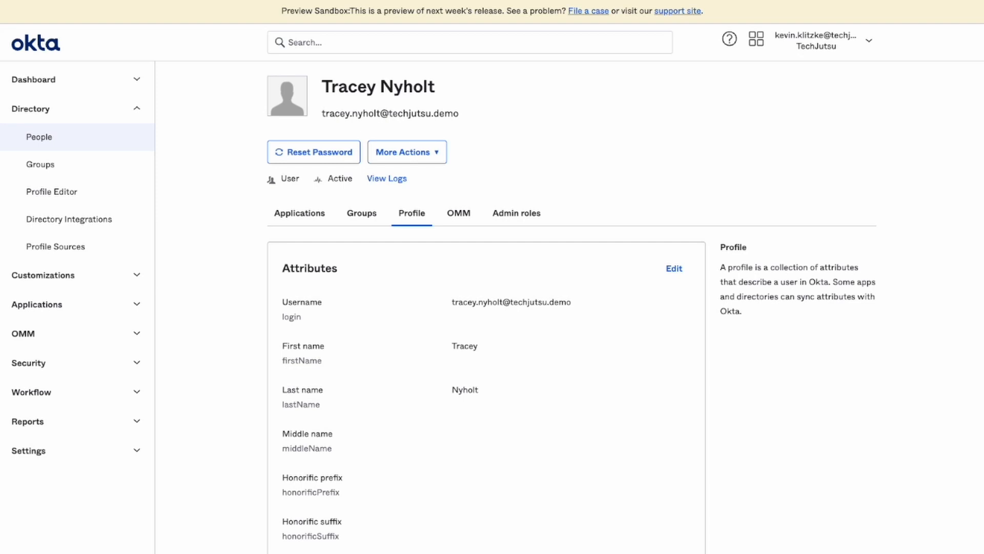
Reset Tracey's password in Okta by emailing her a password reset link.
click(314, 152)
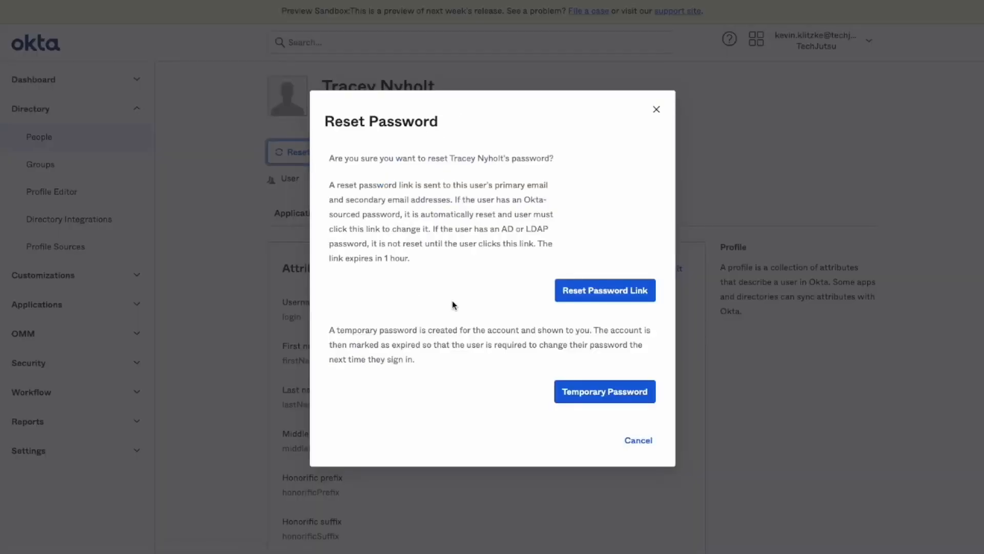
mouse_move(605, 291)
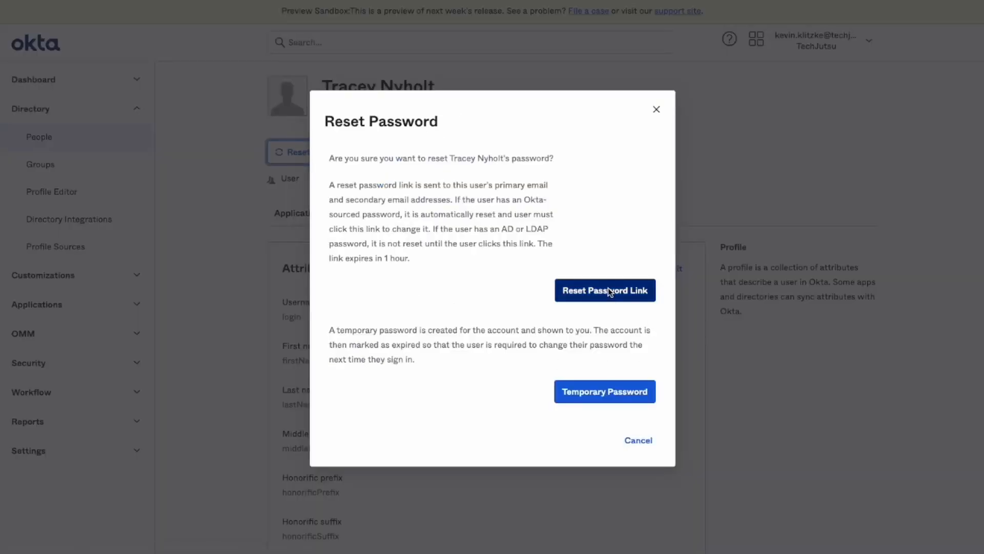
click(604, 290)
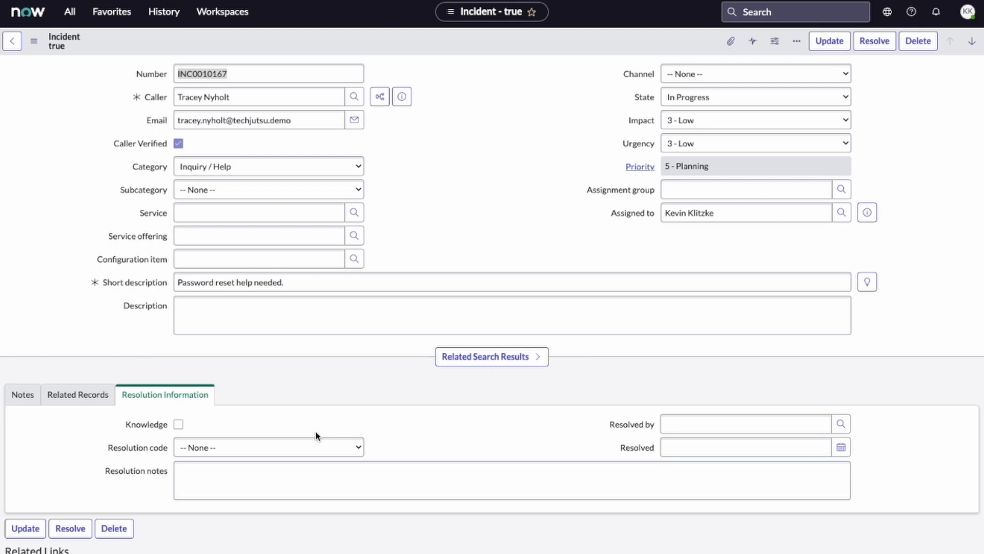
Resolve INC0010167 as Solution provided with notes that the password reset link was sent.
click(267, 448)
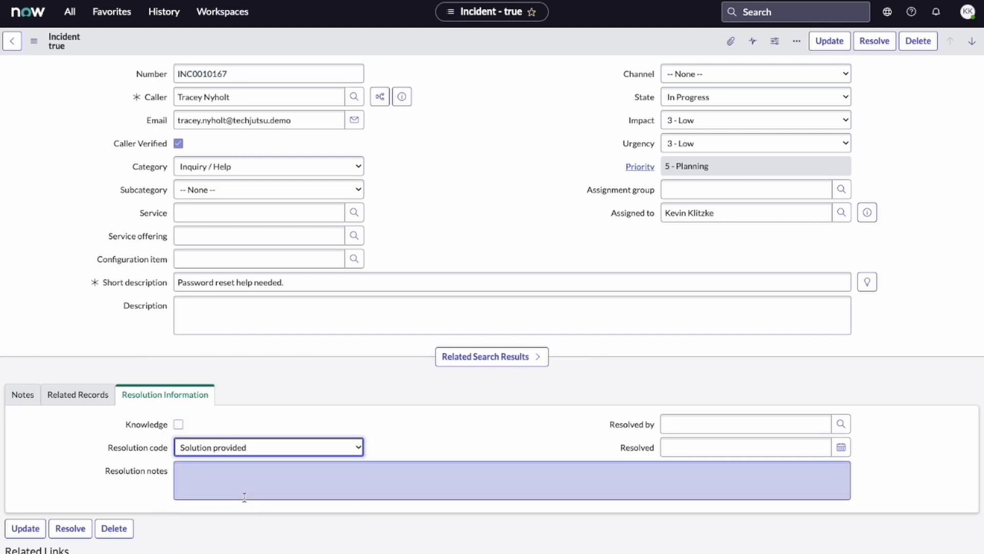
text(Password reset link sent to caller.  Quick and easy thanks to Caller Verify!!)
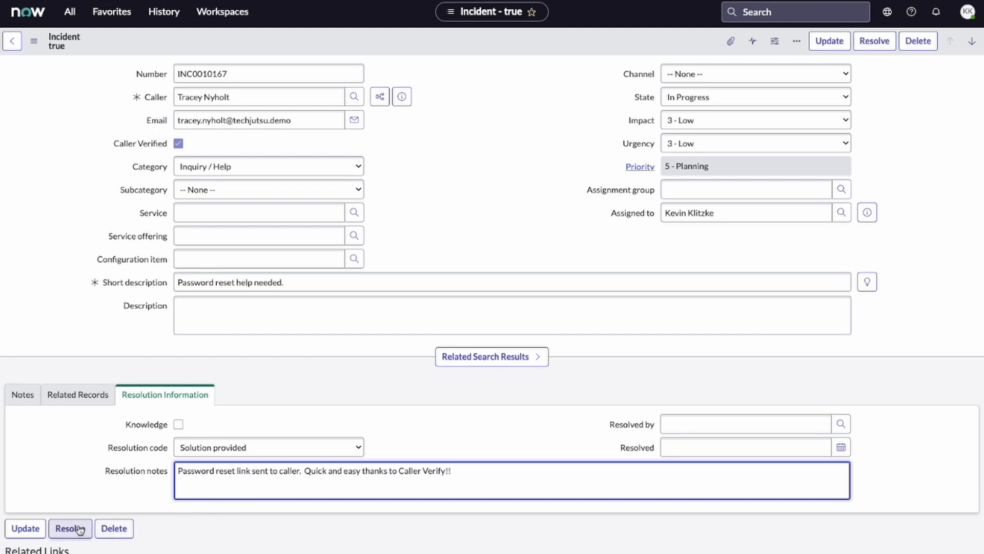
click(70, 528)
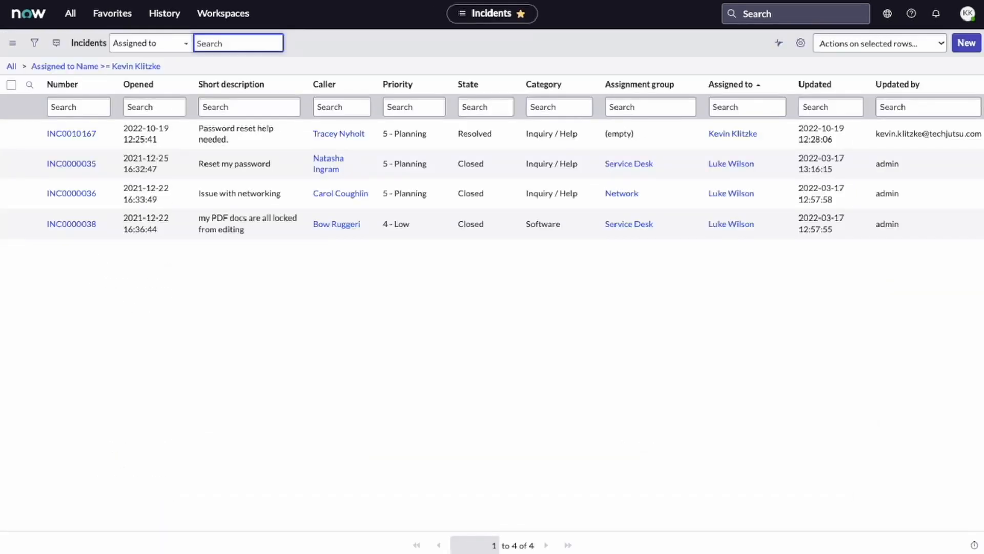